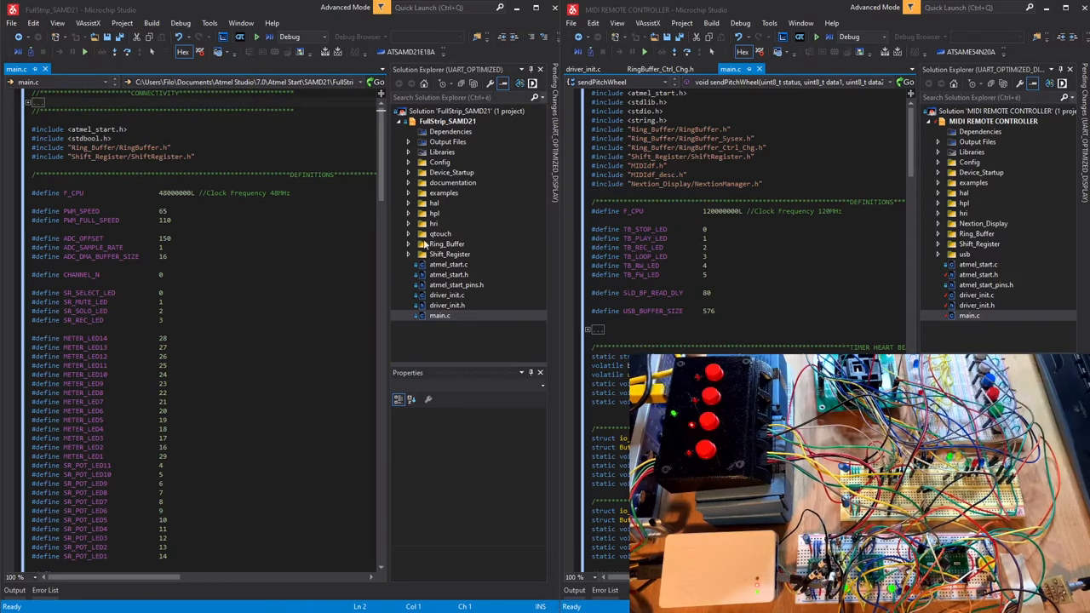
mouse_move(473, 52)
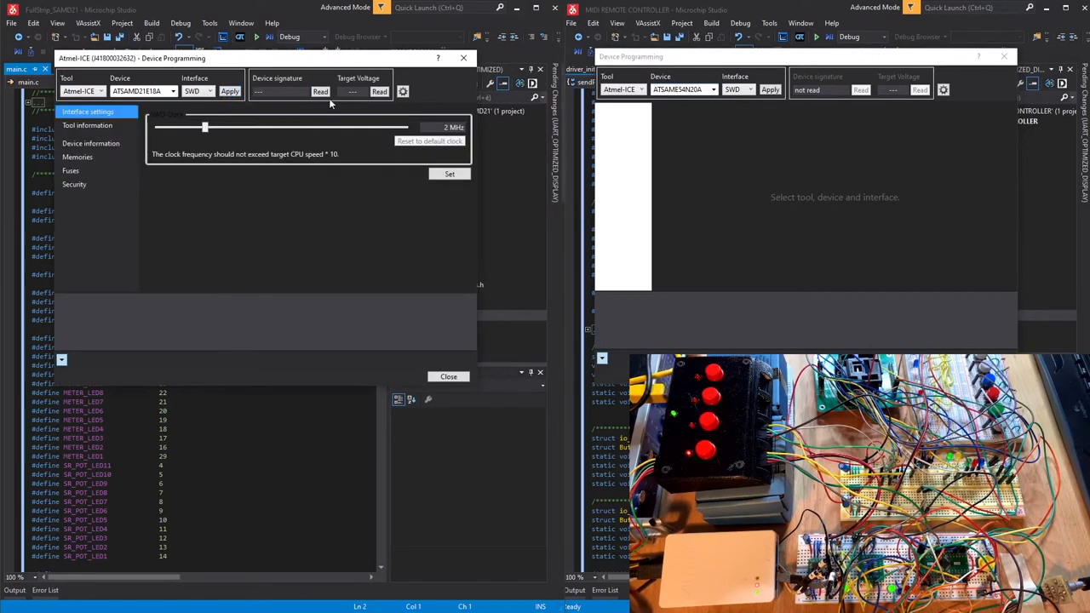
Read the SAMD21 device signature in the left Device Programming dialog.
click(321, 92)
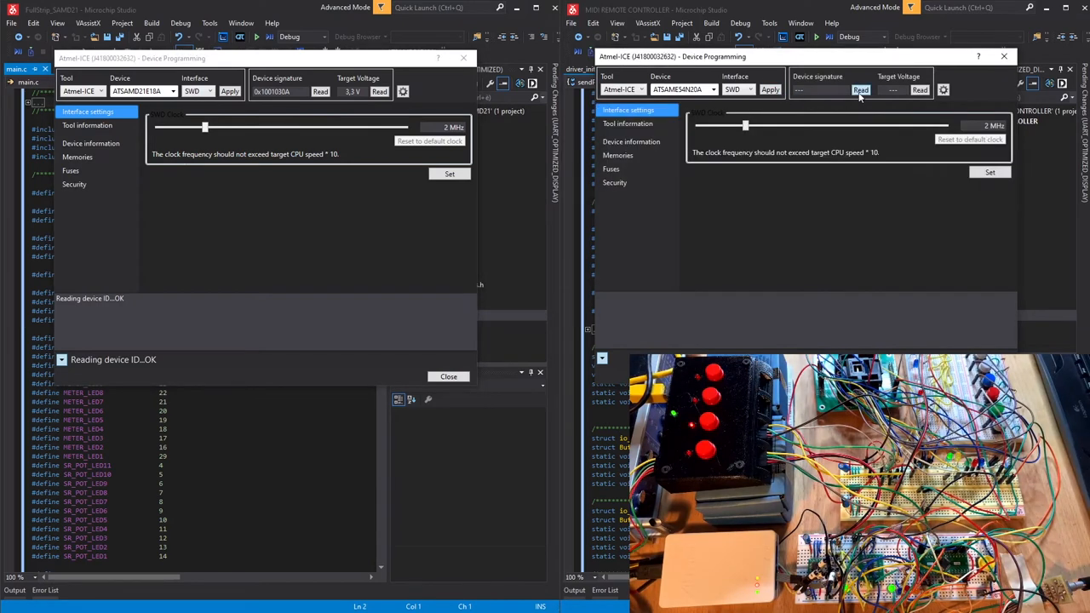
Read the SAME54 device signature in the right Device Programming dialog.
click(861, 89)
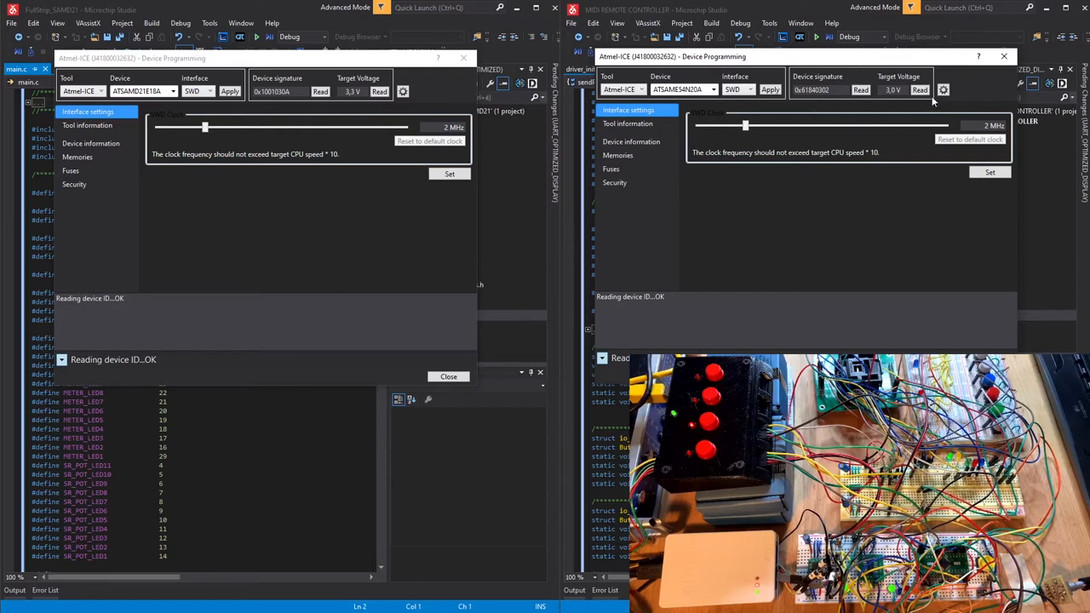
mouse_move(913, 116)
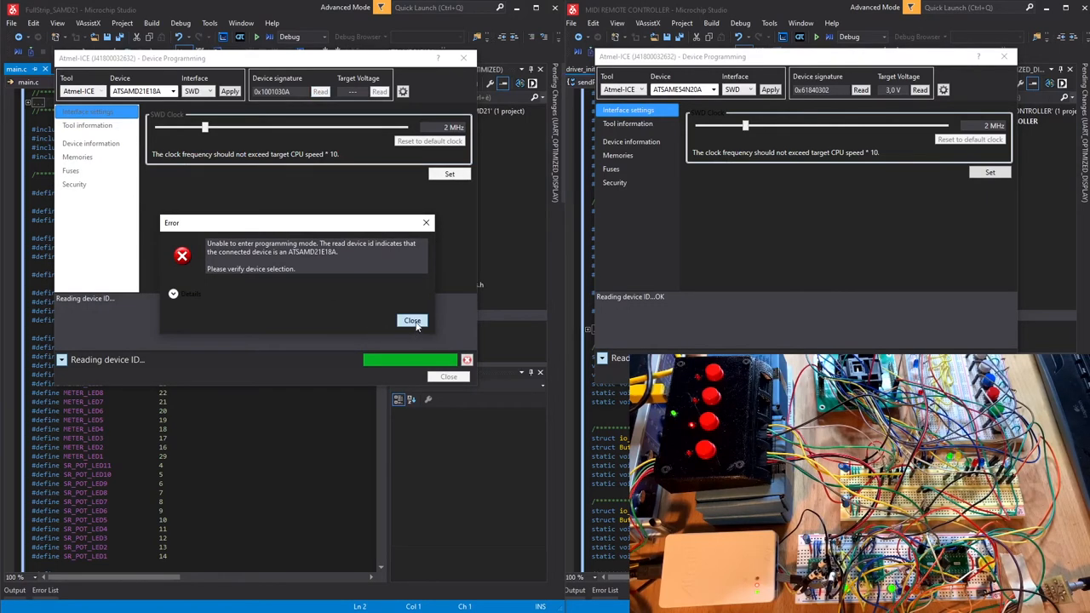
click(412, 320)
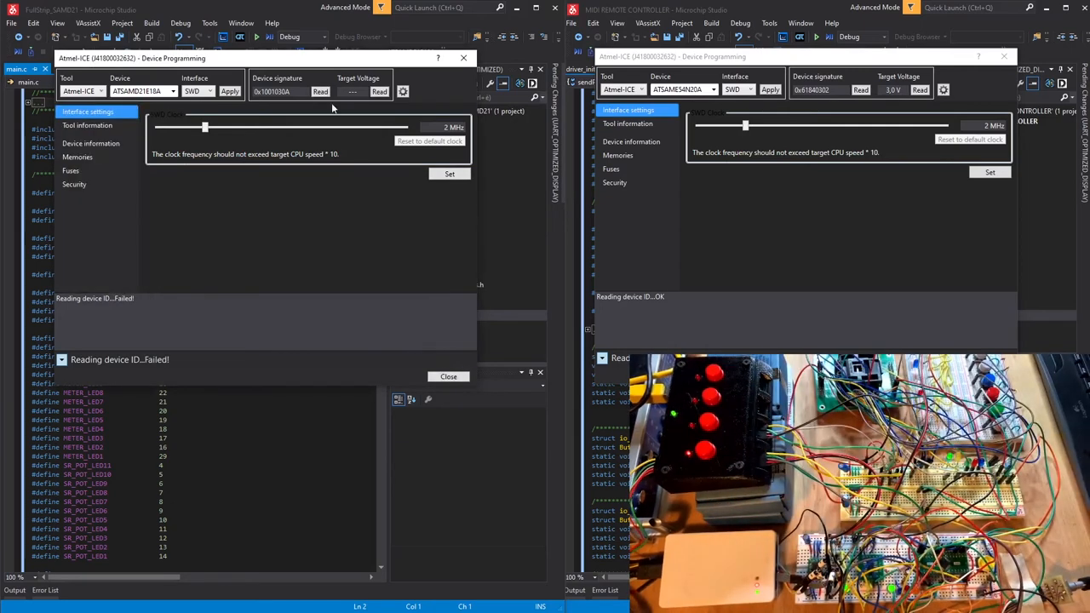
click(320, 92)
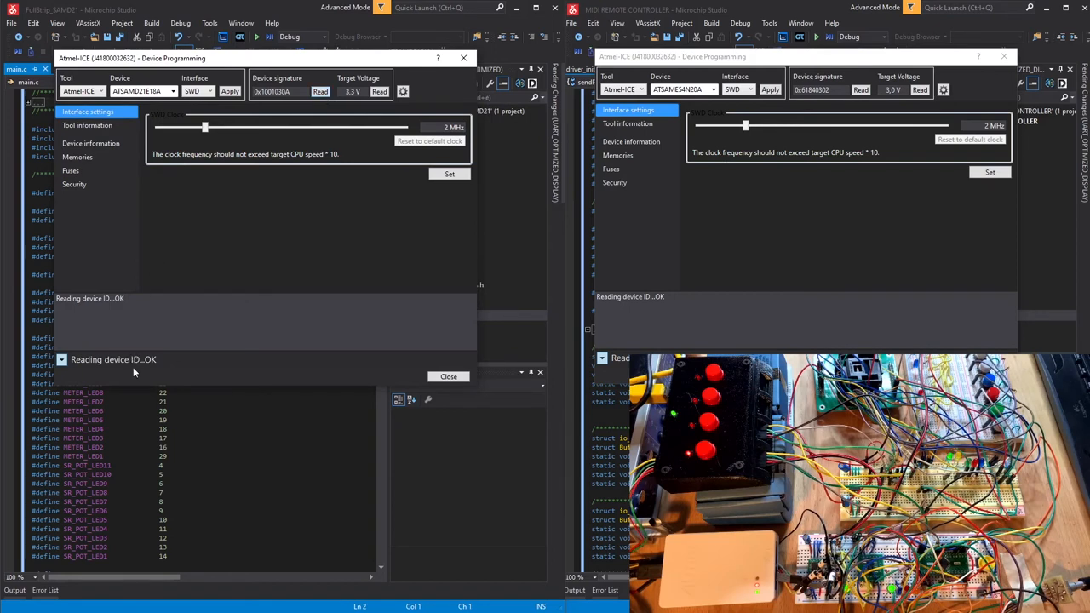
mouse_move(201, 374)
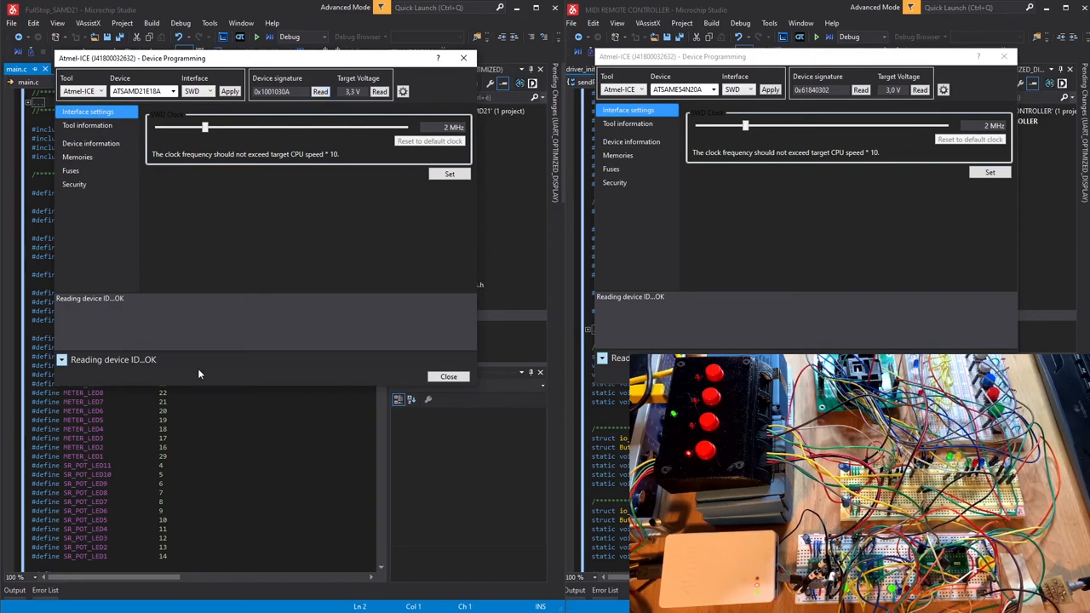